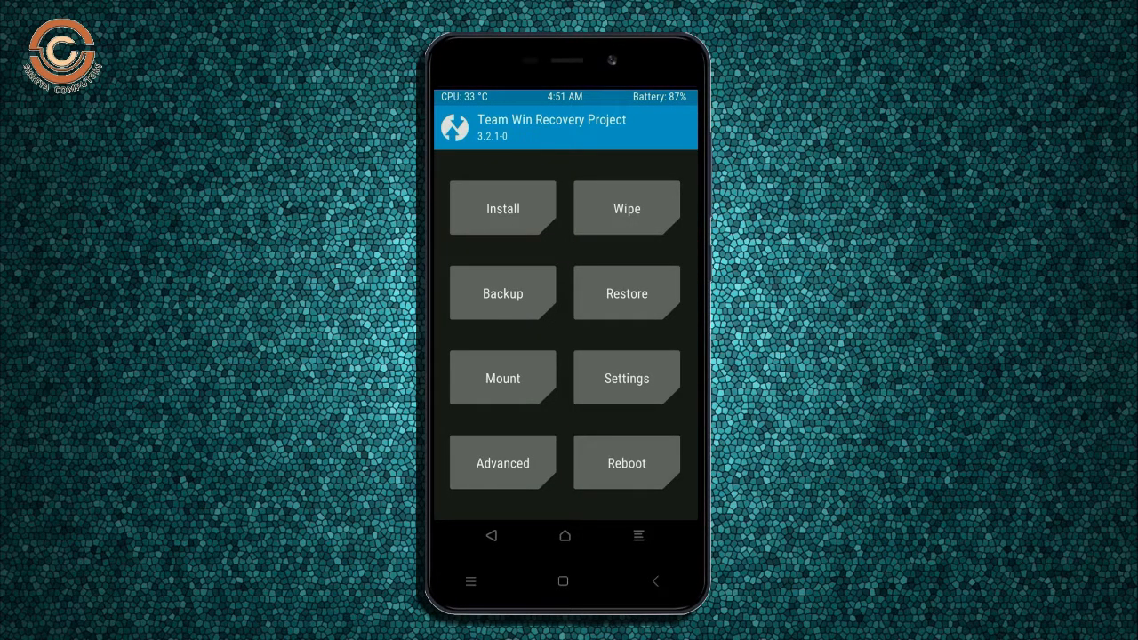
Step: Back up Boot, Recovery, System, Data and Modem to the micro SD card, then return home
{"action": "left_click", "coordinate": [501, 291]}
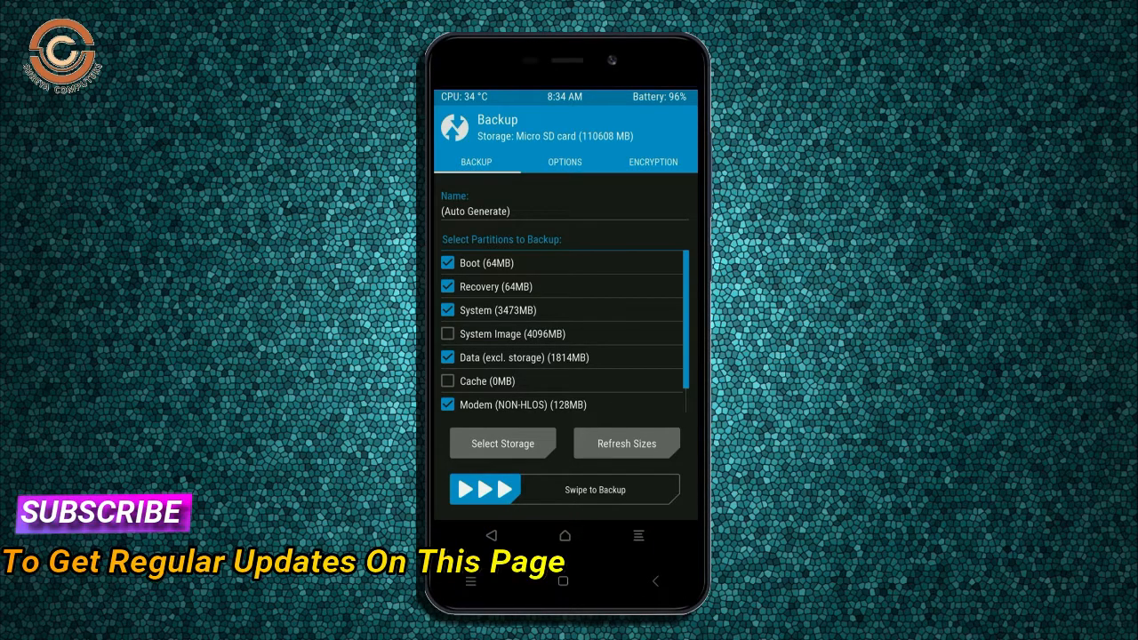
{"action": "left_click_drag", "start_coordinate": [484, 489], "coordinate": [591, 489]}
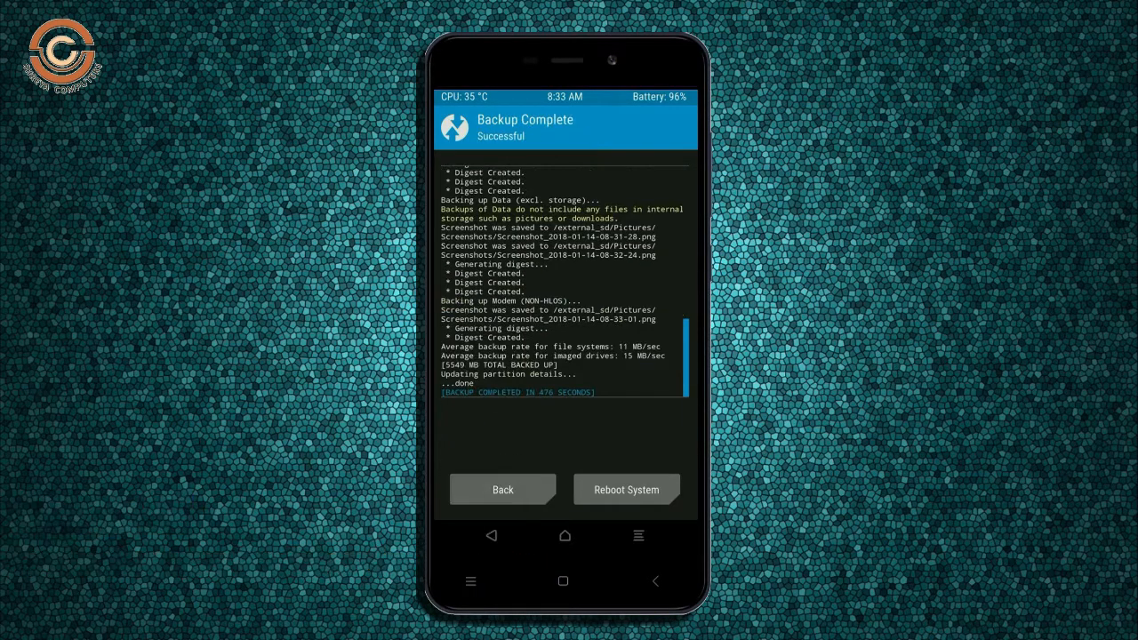
{"action": "left_click", "coordinate": [502, 491]}
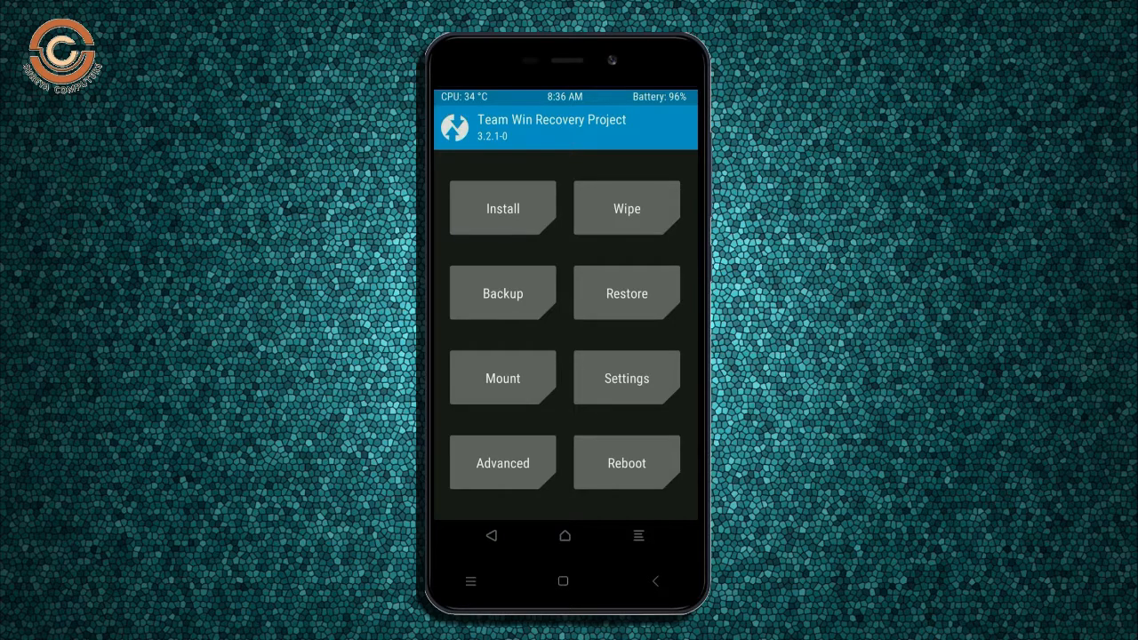
Step: Advanced-wipe Dalvik/ART Cache, System, Data and Cache, then return to the main menu
{"action": "left_click", "coordinate": [626, 208]}
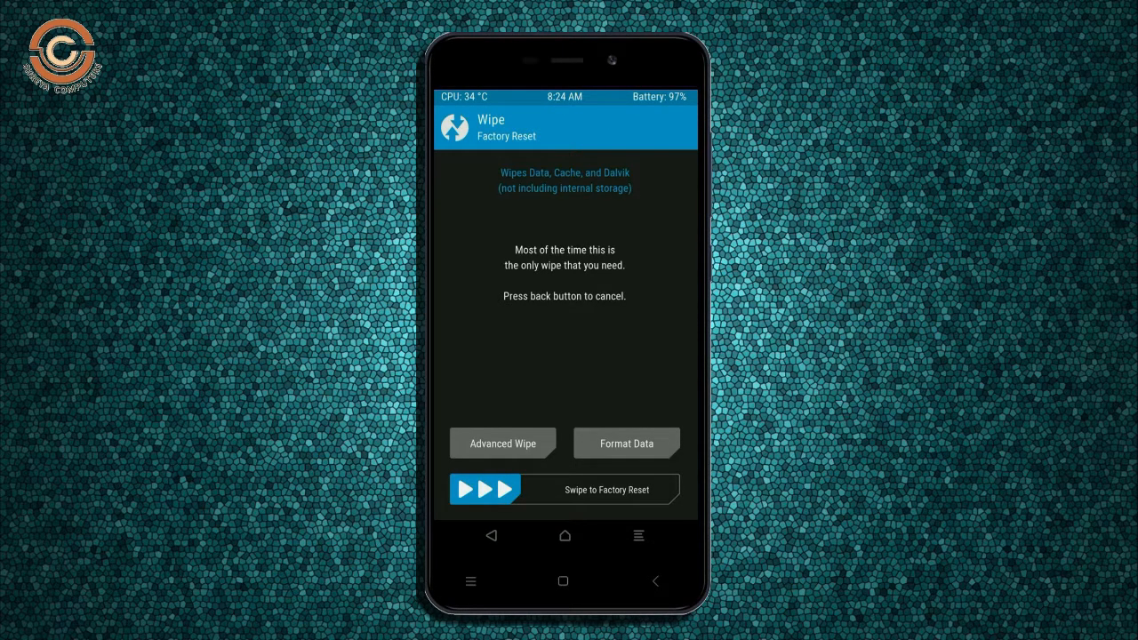
{"action": "left_click", "coordinate": [502, 444]}
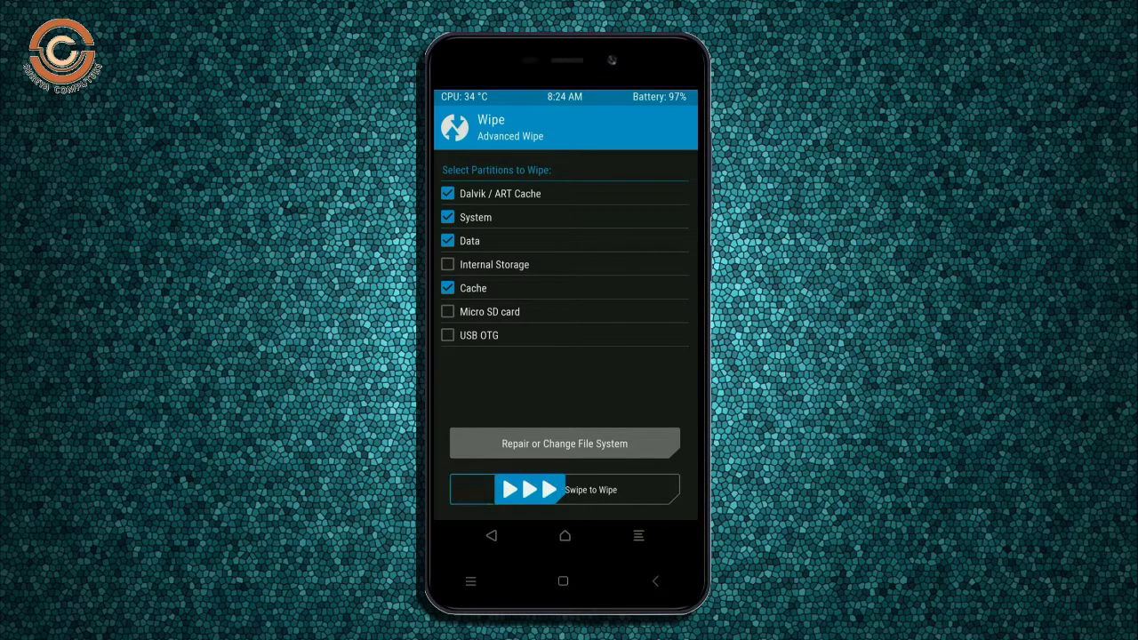
{"action": "left_click_drag", "start_coordinate": [472, 490], "coordinate": [587, 491]}
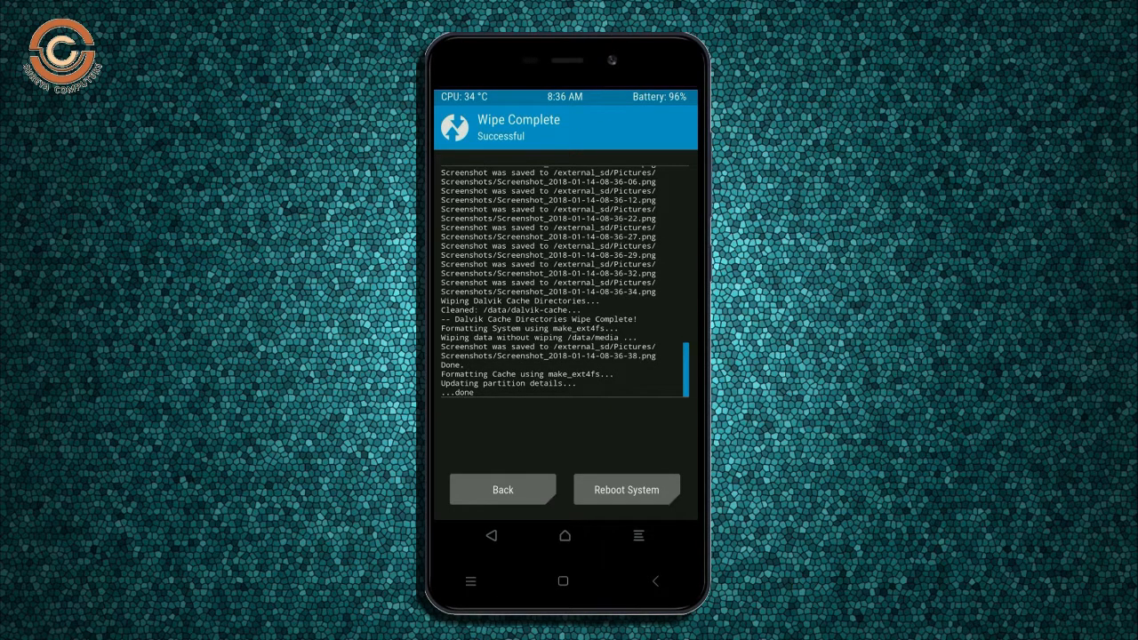
{"action": "left_click", "coordinate": [501, 489]}
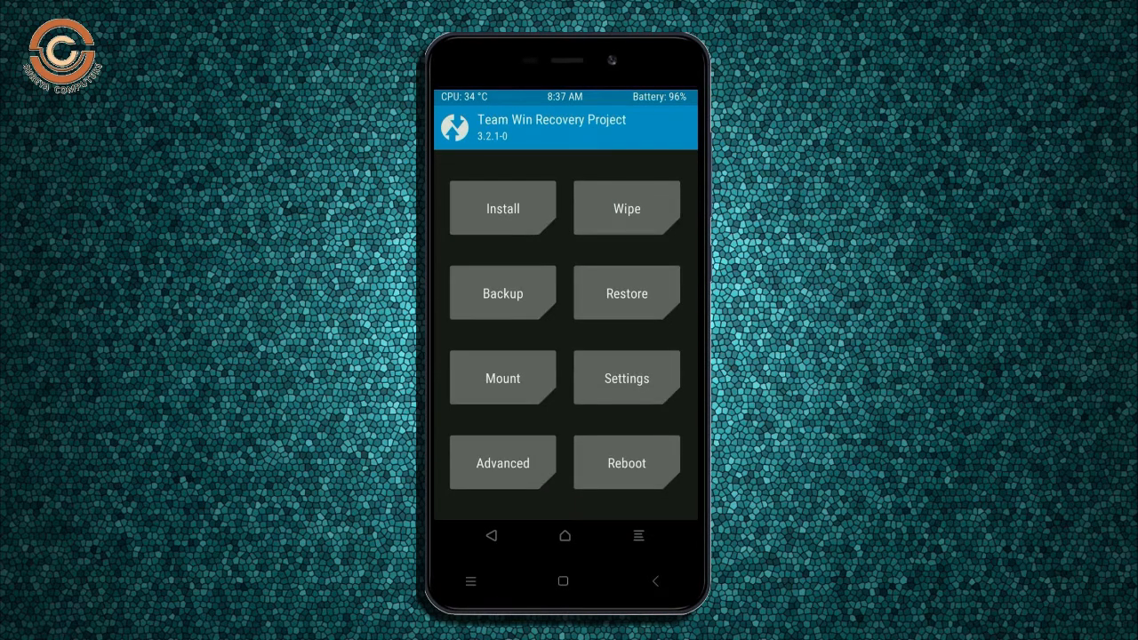
Step: Flash the Resurrection Remix Oreo ROM zip, then select the Open GApps 8.1 nano zip
{"action": "left_click", "coordinate": [502, 208]}
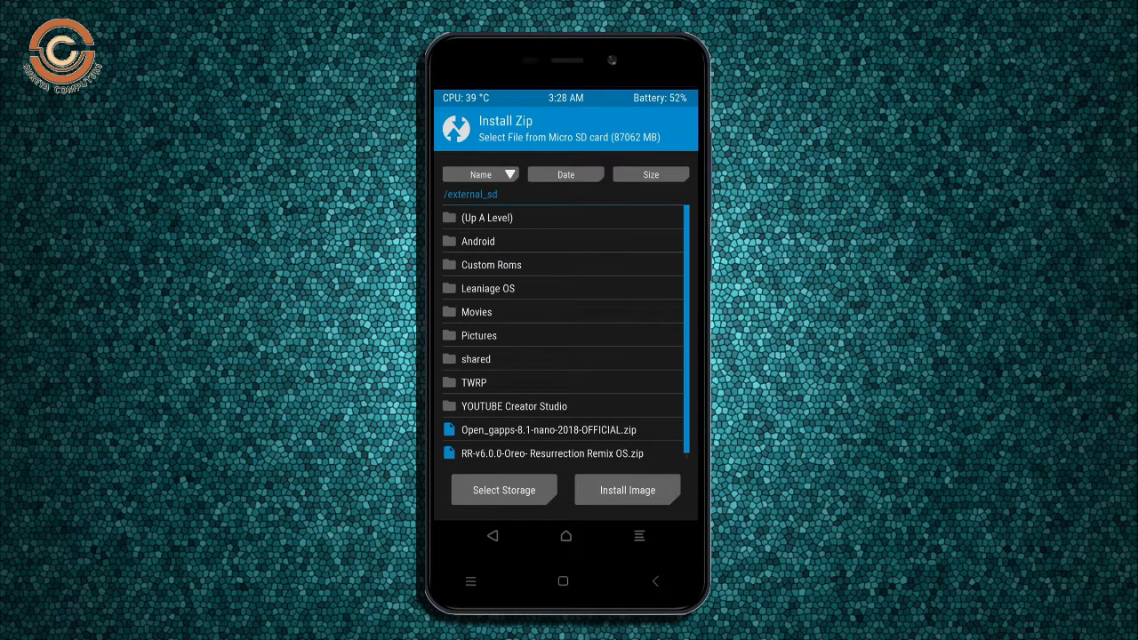
{"action": "left_click", "coordinate": [553, 453]}
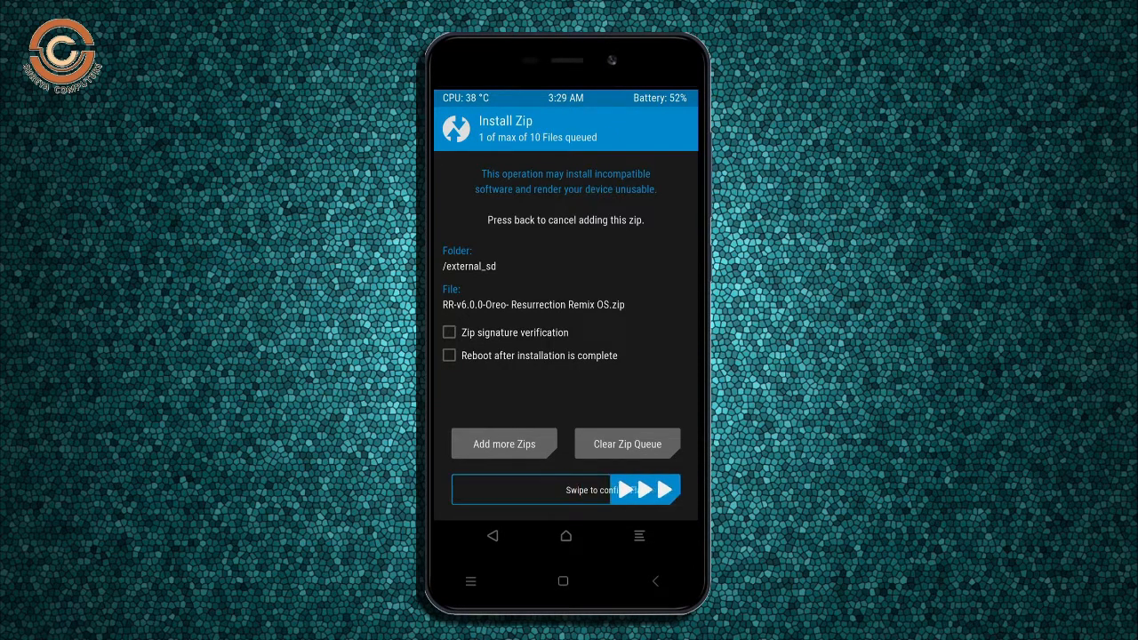
{"action": "left_click_drag", "start_coordinate": [480, 491], "coordinate": [676, 491]}
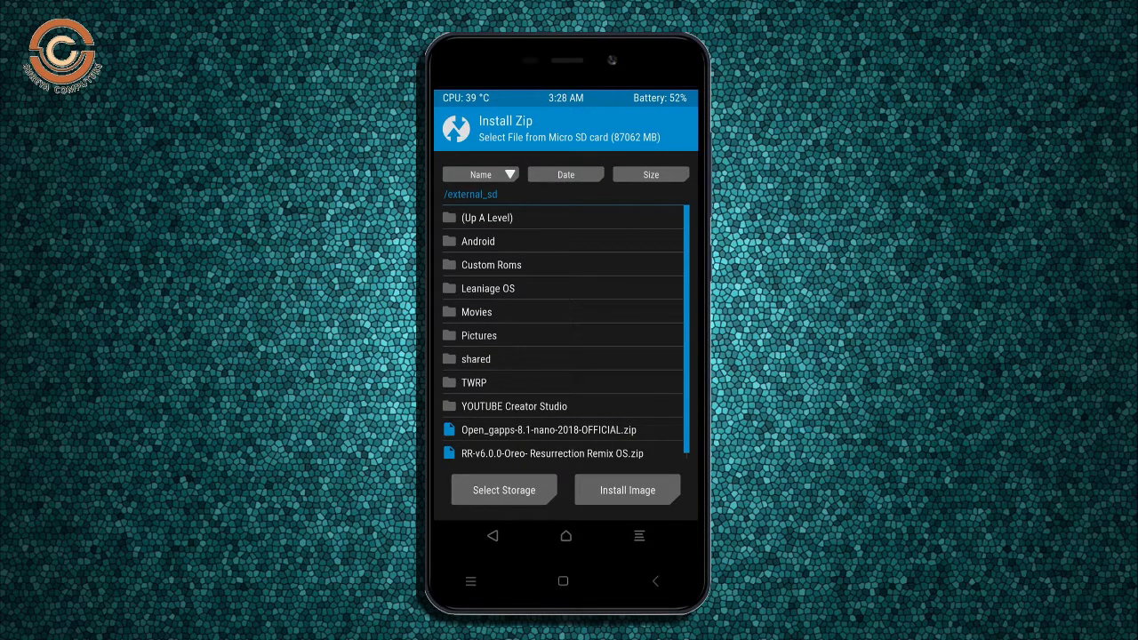
{"action": "left_click", "coordinate": [548, 429]}
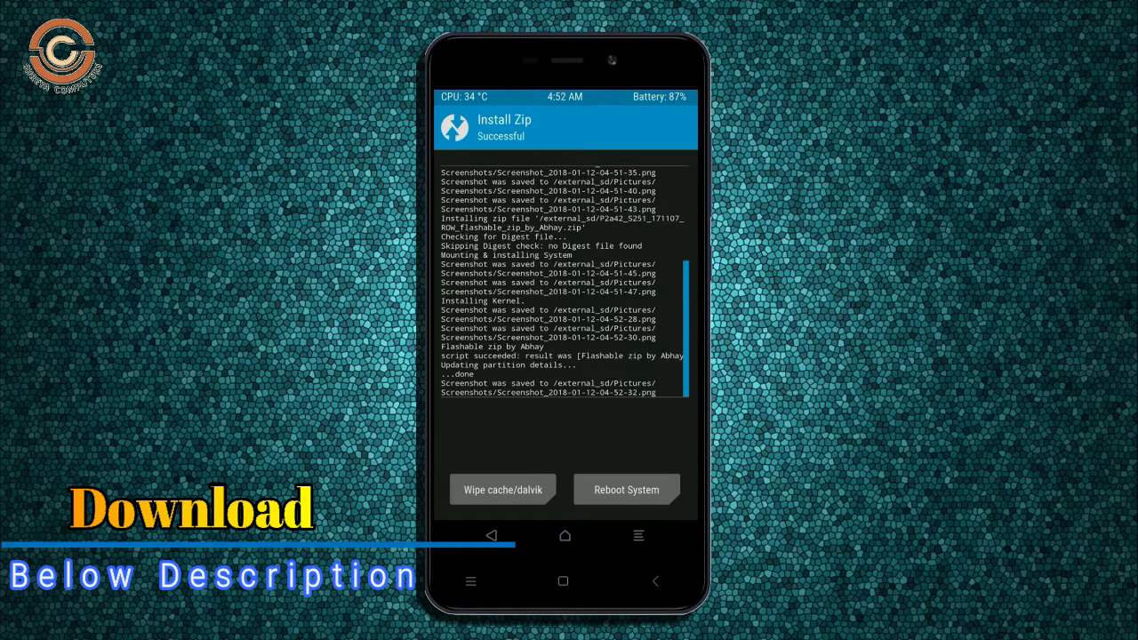
Step: Wipe cache and Dalvik cache after GApps installs, then reboot into the new system
{"action": "left_click", "coordinate": [502, 491]}
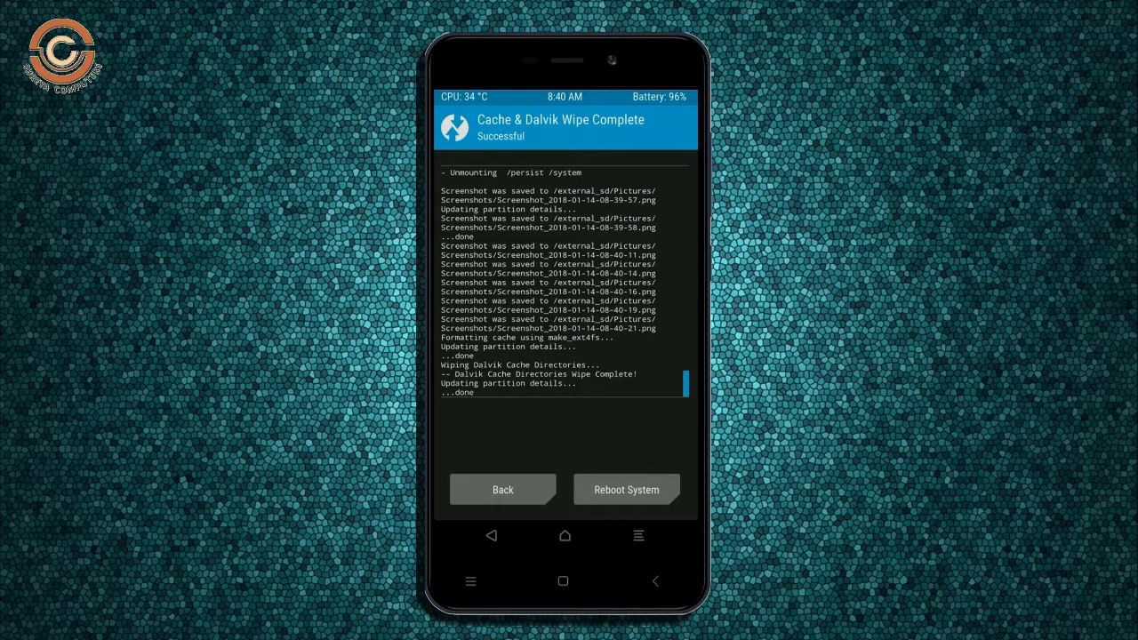
{"action": "left_click", "coordinate": [626, 489]}
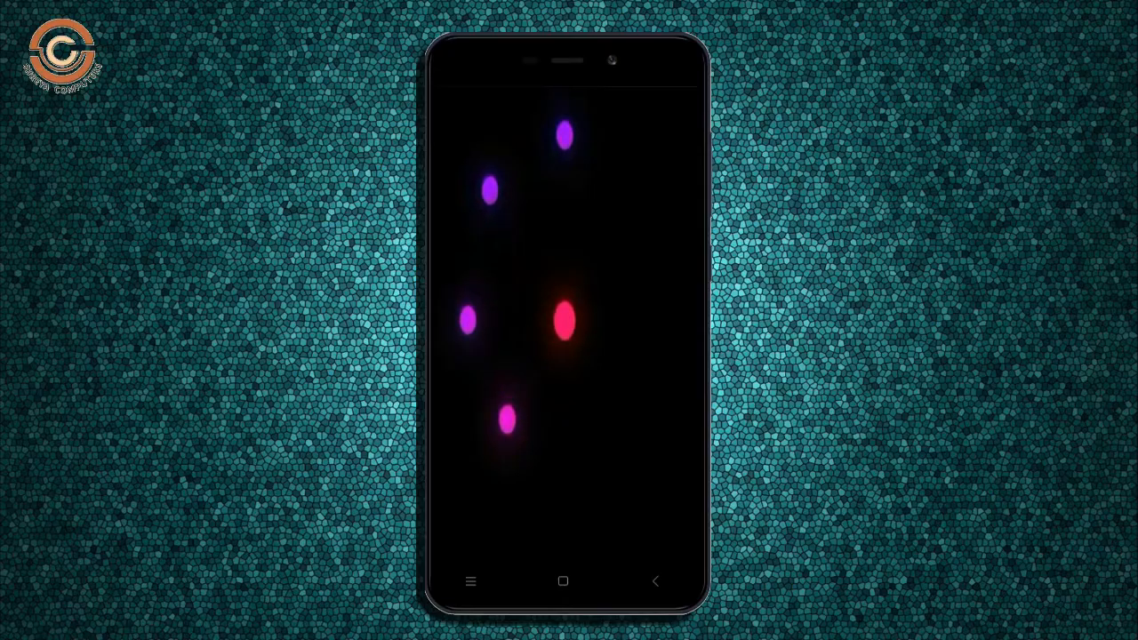